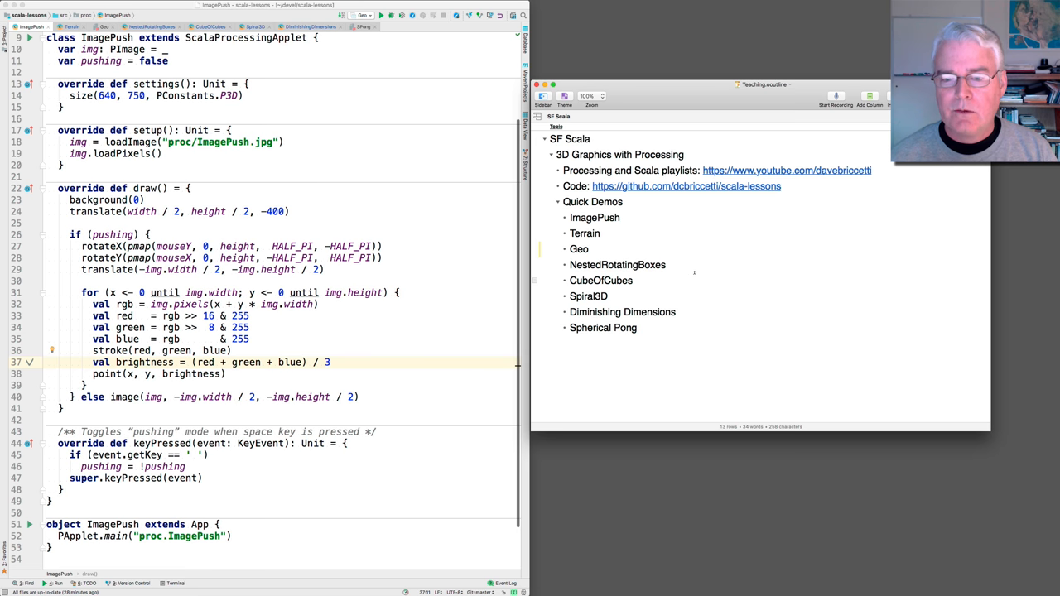
# Step: Launch the ImagePush sketch and let its process exit with code 0
pyautogui.click(579, 248)
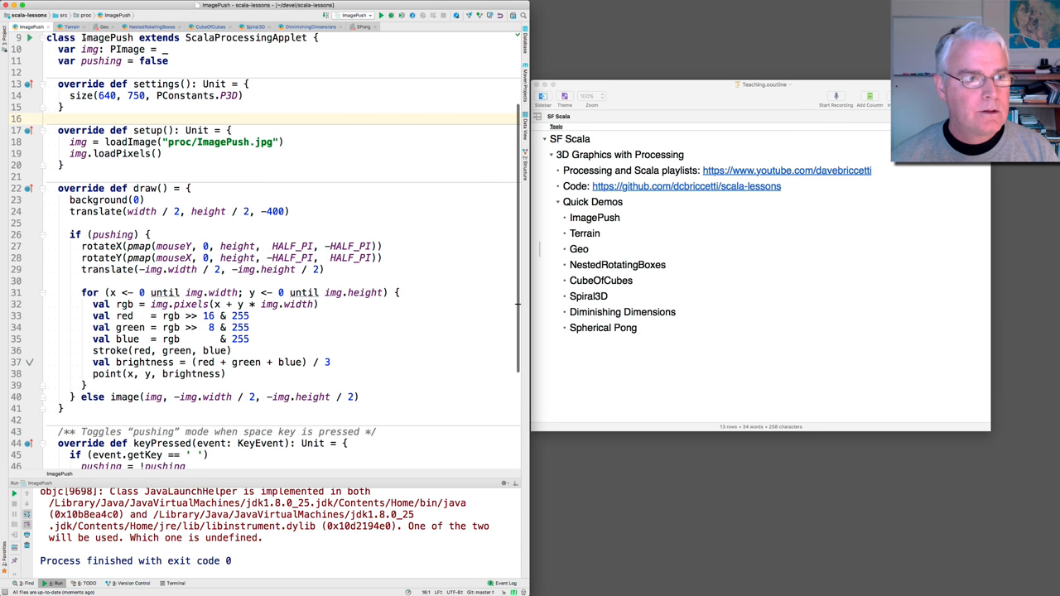
# Step: Run the Terrain sketch to exit code 0, then switch to the Geo source
pyautogui.click(72, 27)
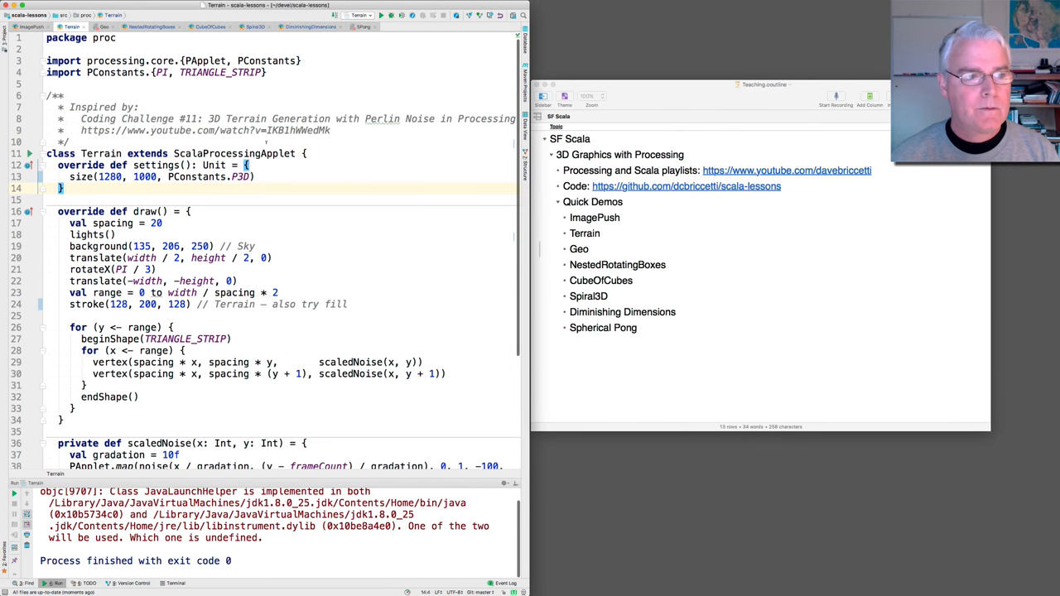
pyautogui.click(102, 26)
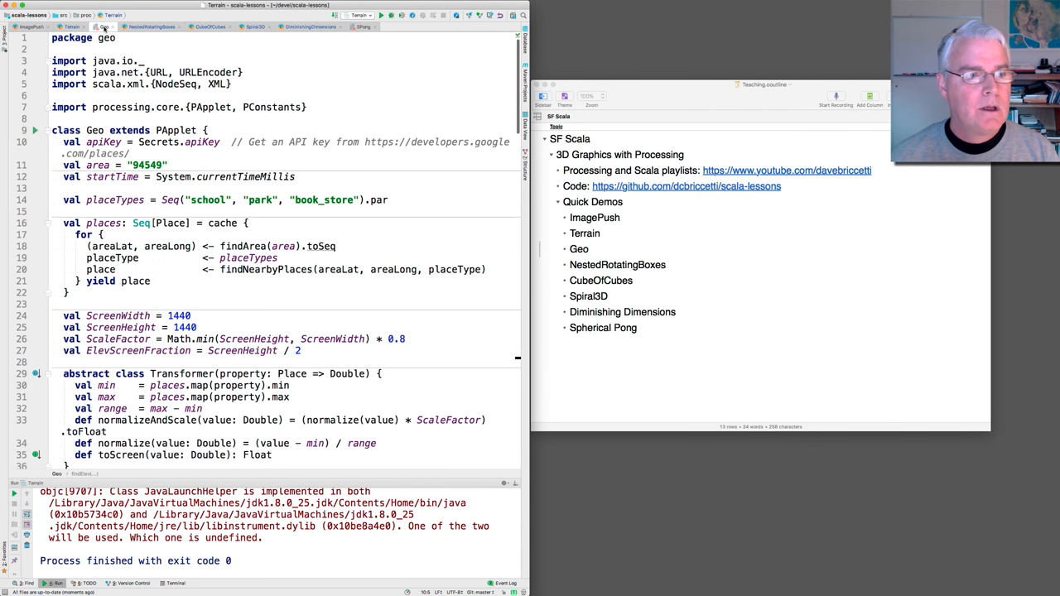
# Step: Launch the Geo sketch and let it exit with code 0
pyautogui.click(105, 26)
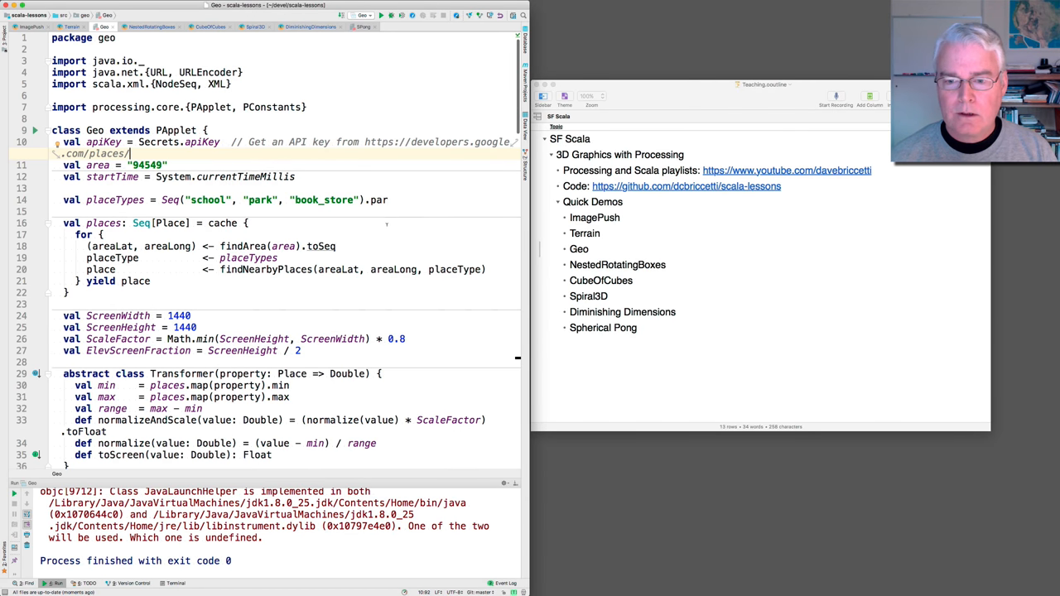
# Step: Switch to NestedRotatingBoxes and run it to exit code 0
pyautogui.click(152, 26)
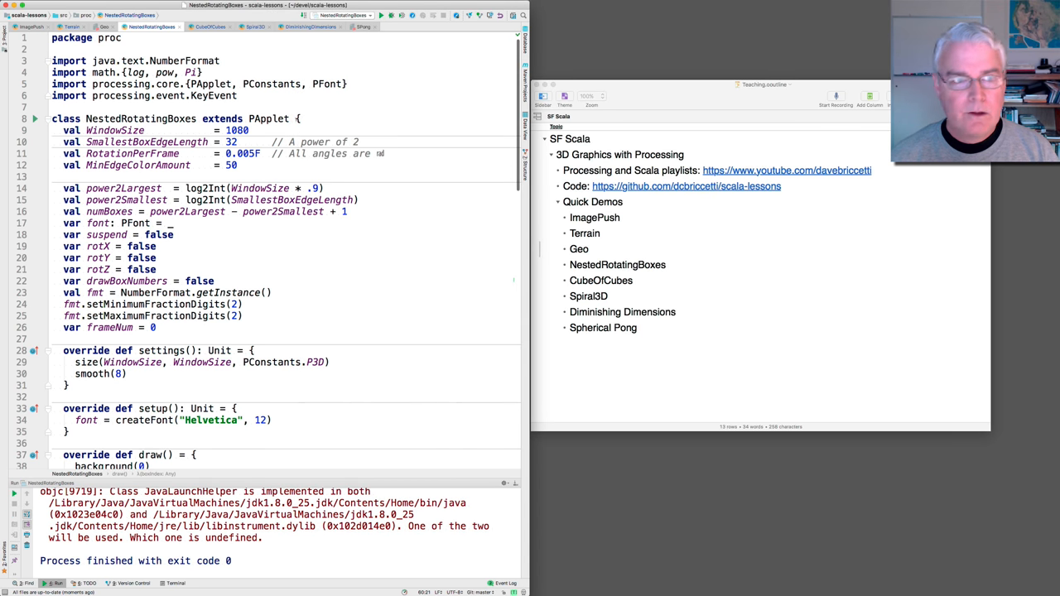
# Step: Run CubeOfCubes, then highlight the cube-placing for-loop and the offset range line in draw()
pyautogui.click(211, 27)
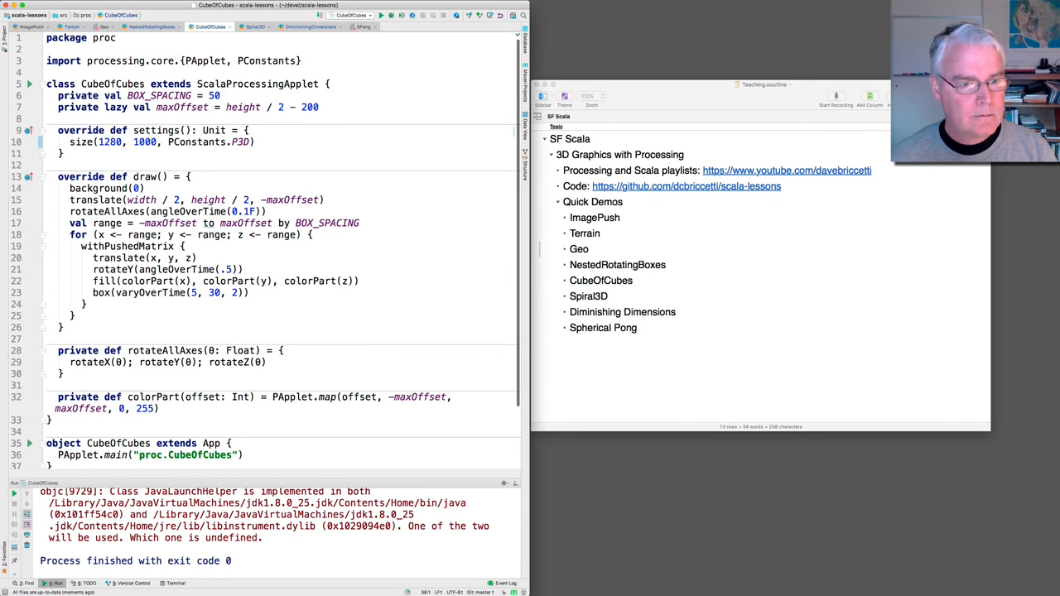
pyautogui.click(165, 235)
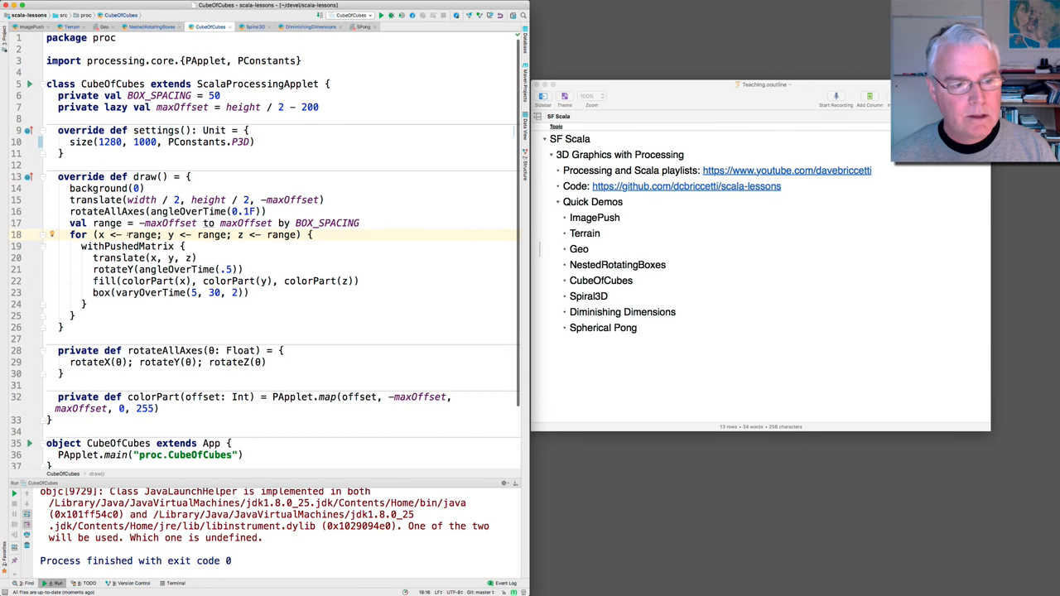
pyautogui.click(108, 222)
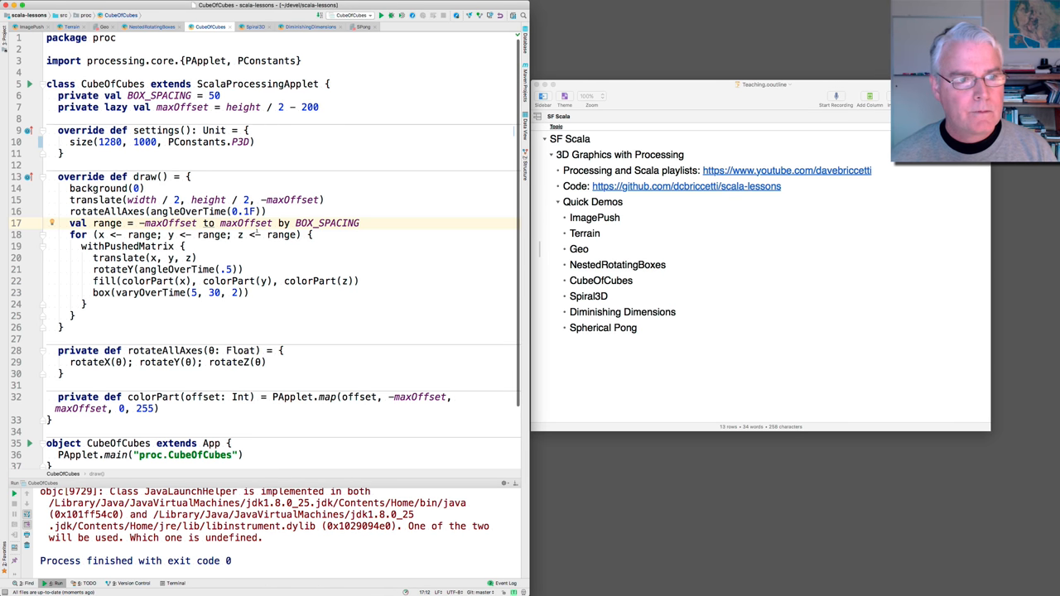
# Step: Switch to Spiral3D, launch it with the Run icon and let it finish
pyautogui.click(255, 27)
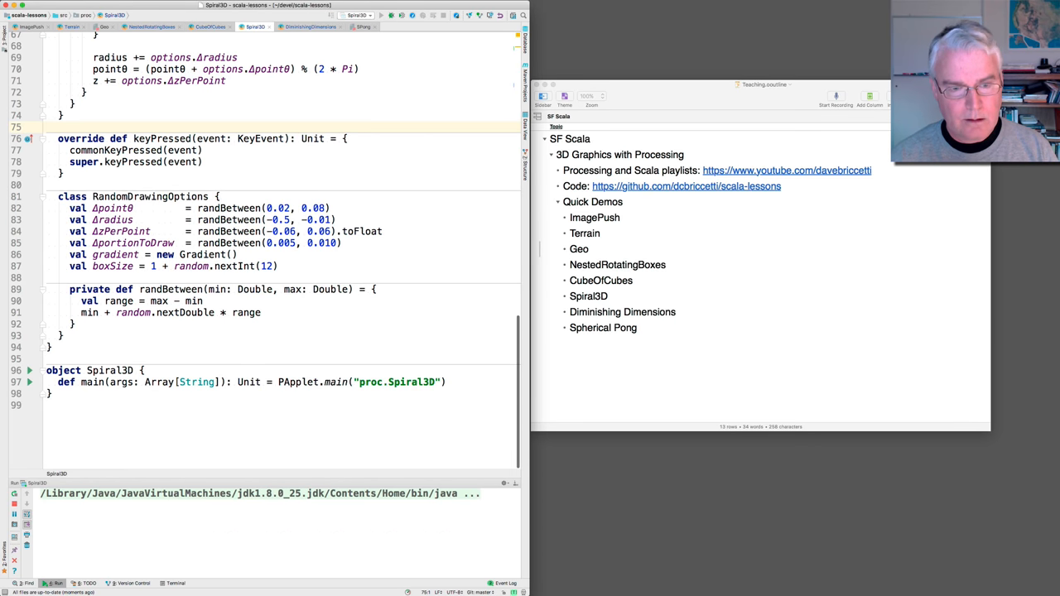
pyautogui.click(374, 15)
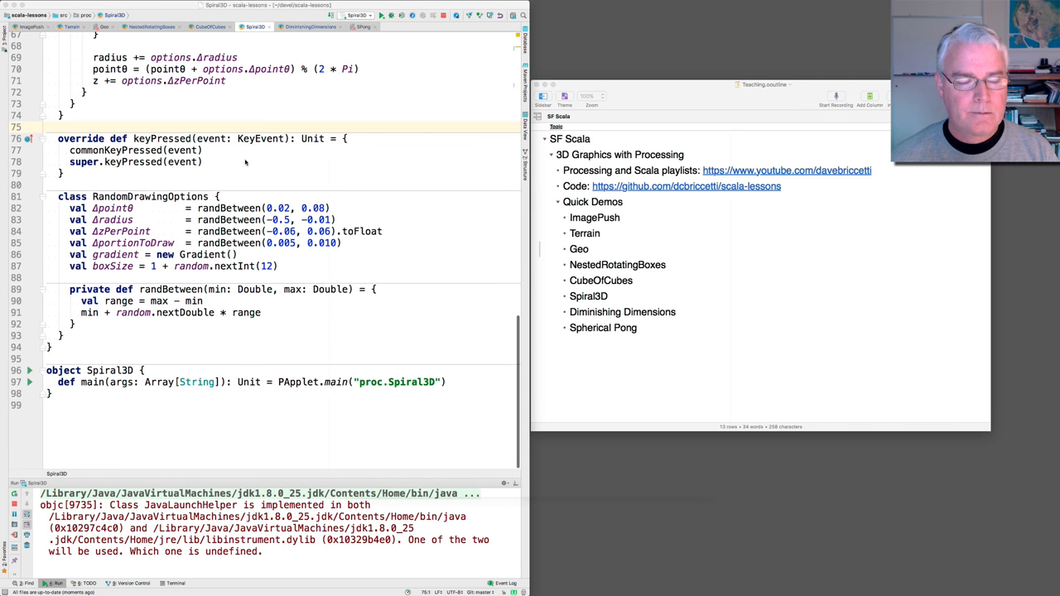
pyautogui.click(357, 15)
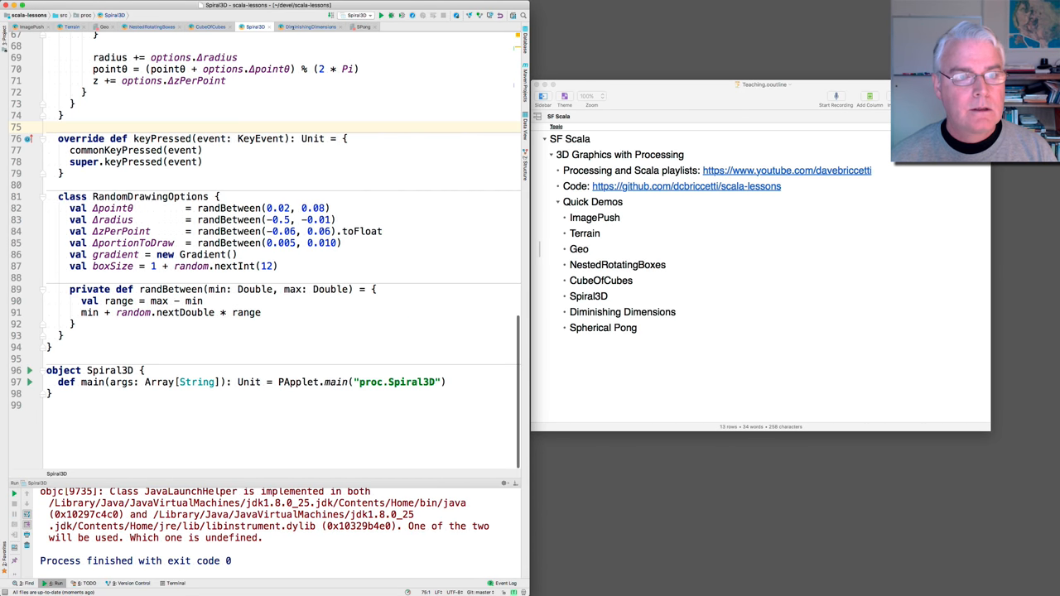
pyautogui.click(308, 27)
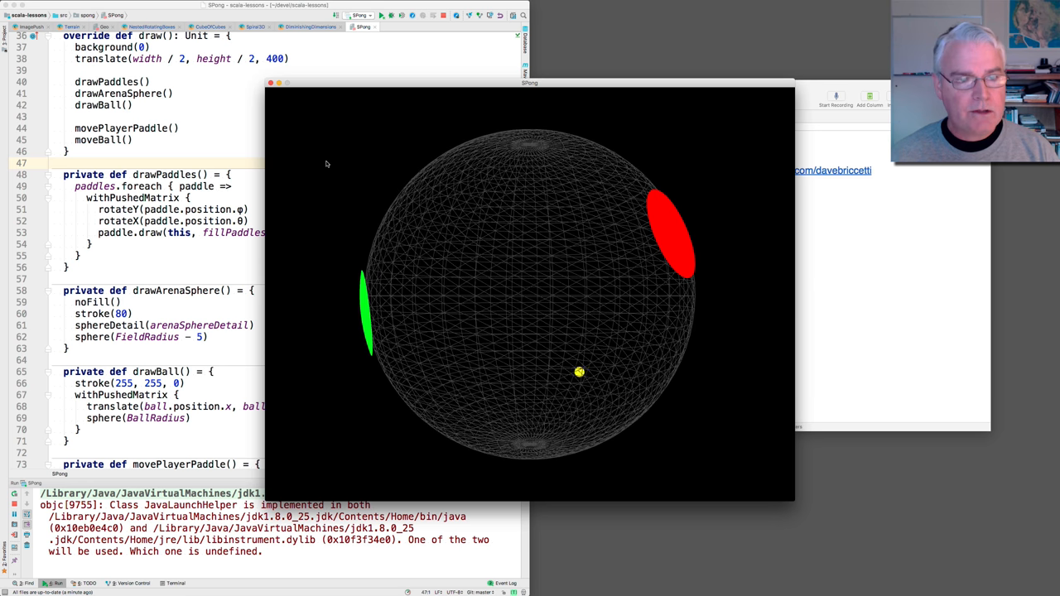
# Step: Close the running SPONG window so its process finishes
pyautogui.click(268, 83)
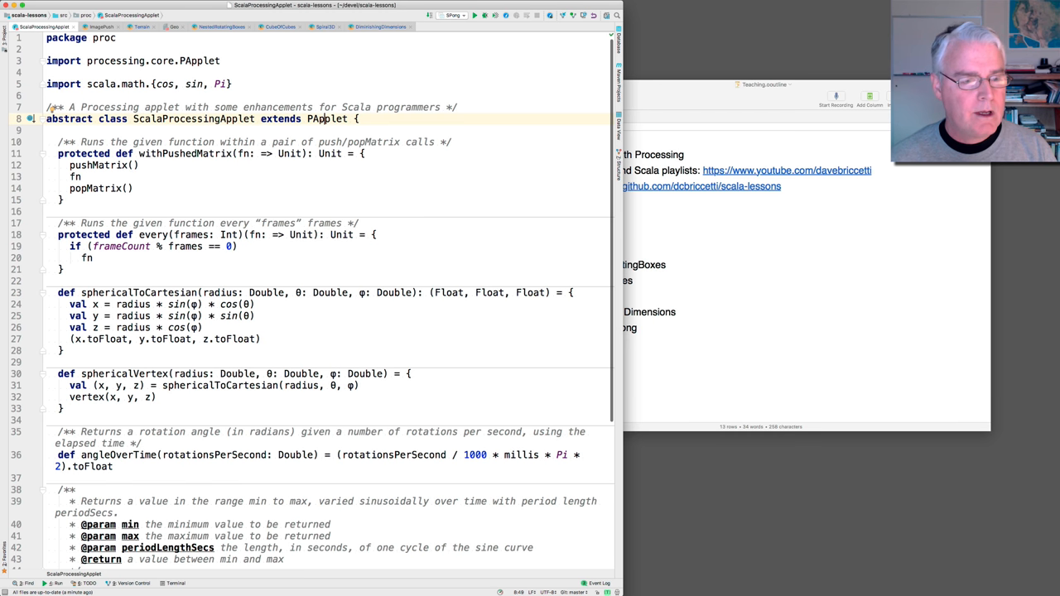
# Step: Scroll through SPong's fields, settings, setup, key handling and draw code down to varyOverTime
pyautogui.scroll(-3)
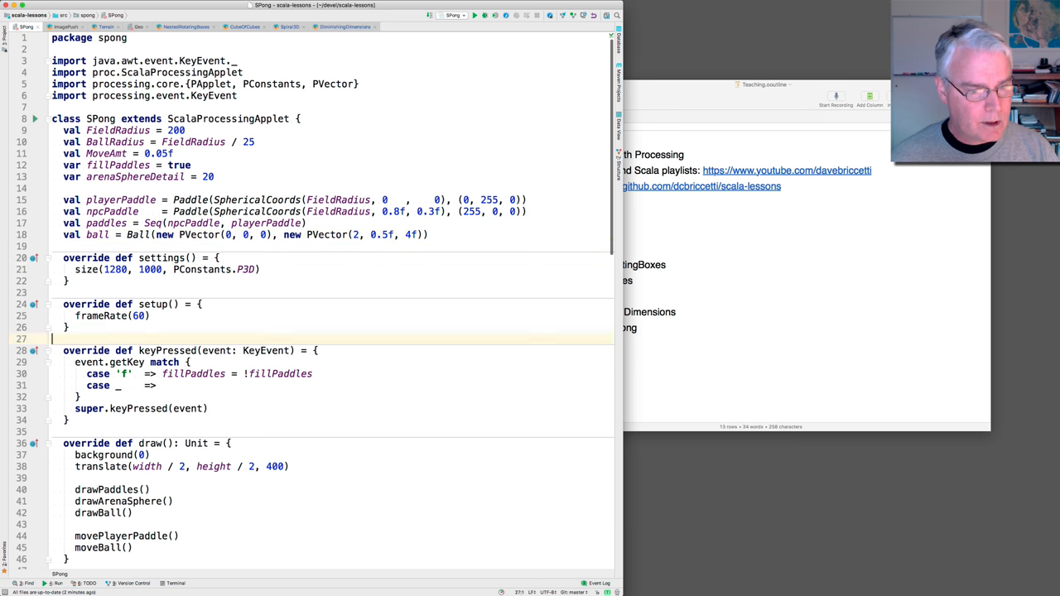
pyautogui.scroll(-3)
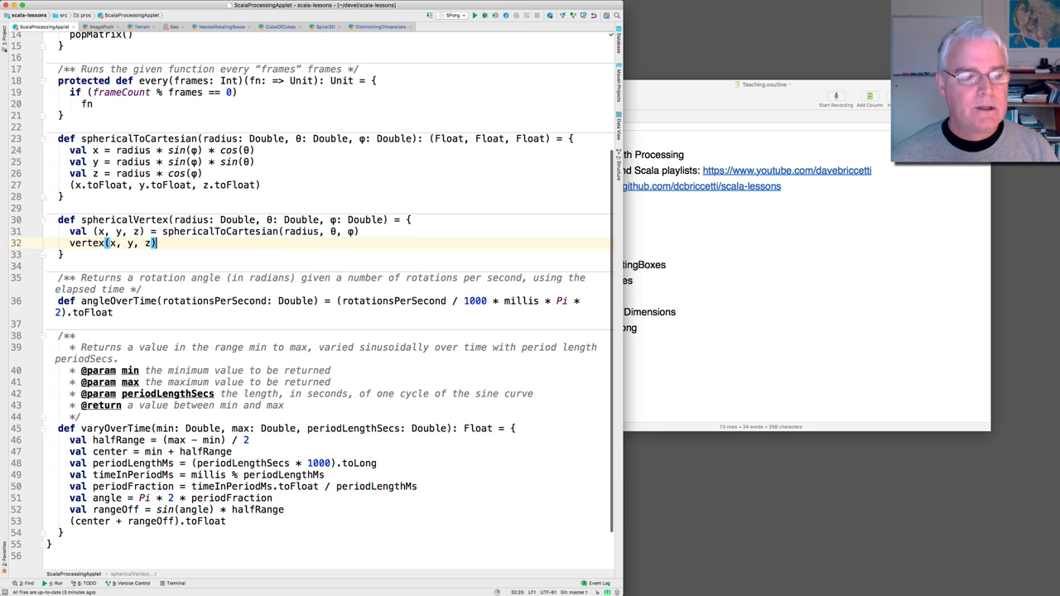
# Step: Switch to Paddle.scala showing its nested spherical-vertex draw loops
pyautogui.click(116, 15)
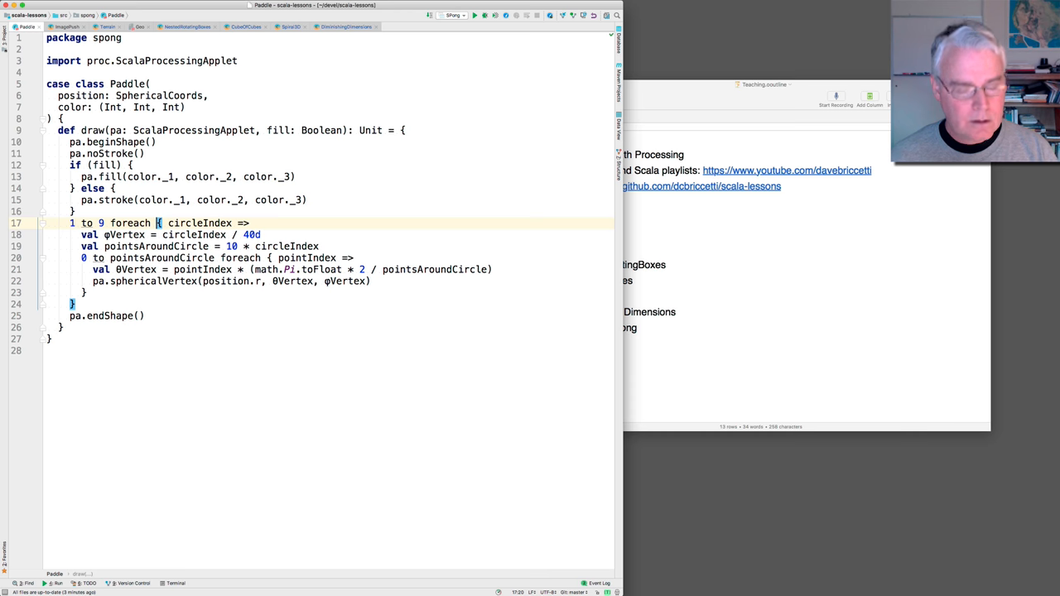
# Step: Run SPONG again to exit code 0, then scroll SPong.scala to drawPaddles, drawArenaSphere and drawBall
pyautogui.click(453, 15)
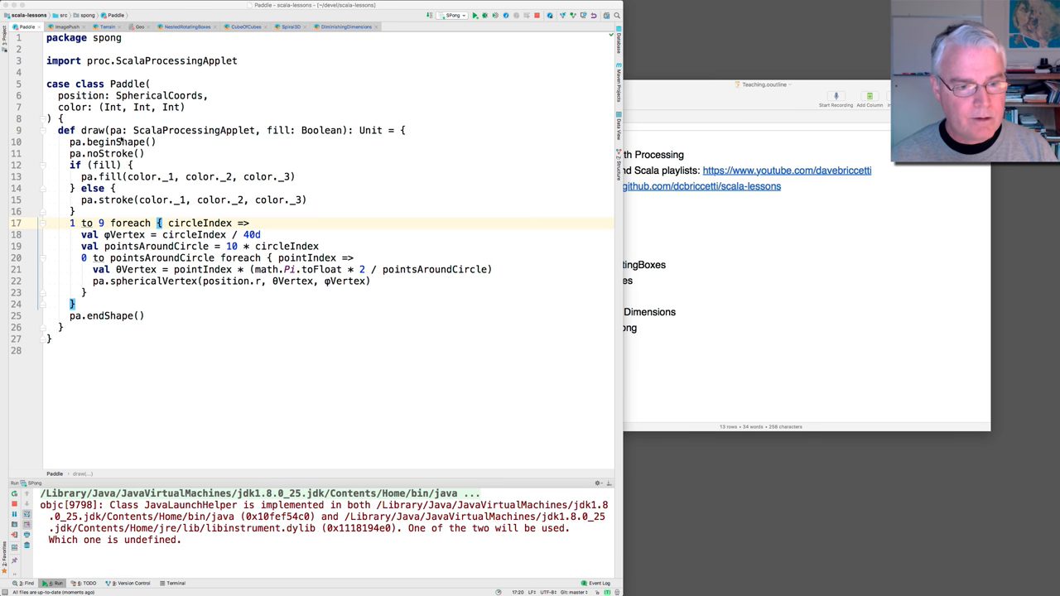
pyautogui.click(475, 15)
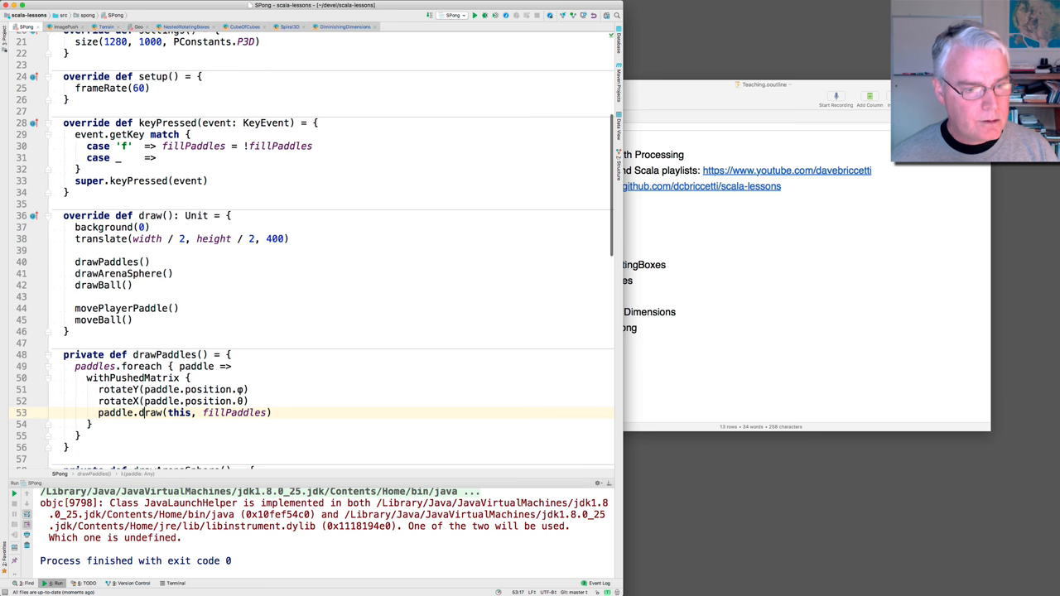
pyautogui.scroll(-3)
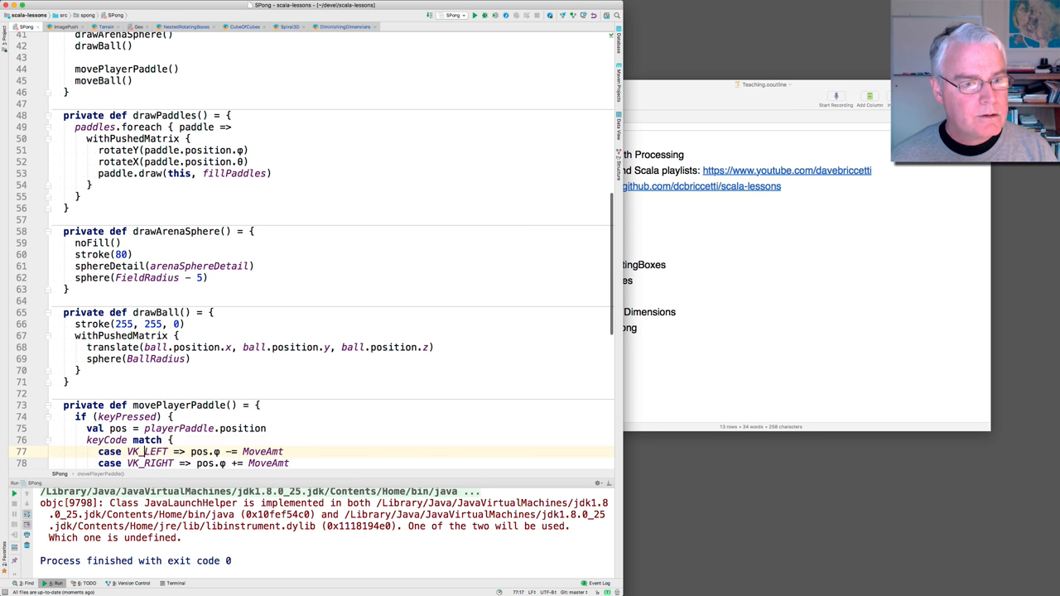